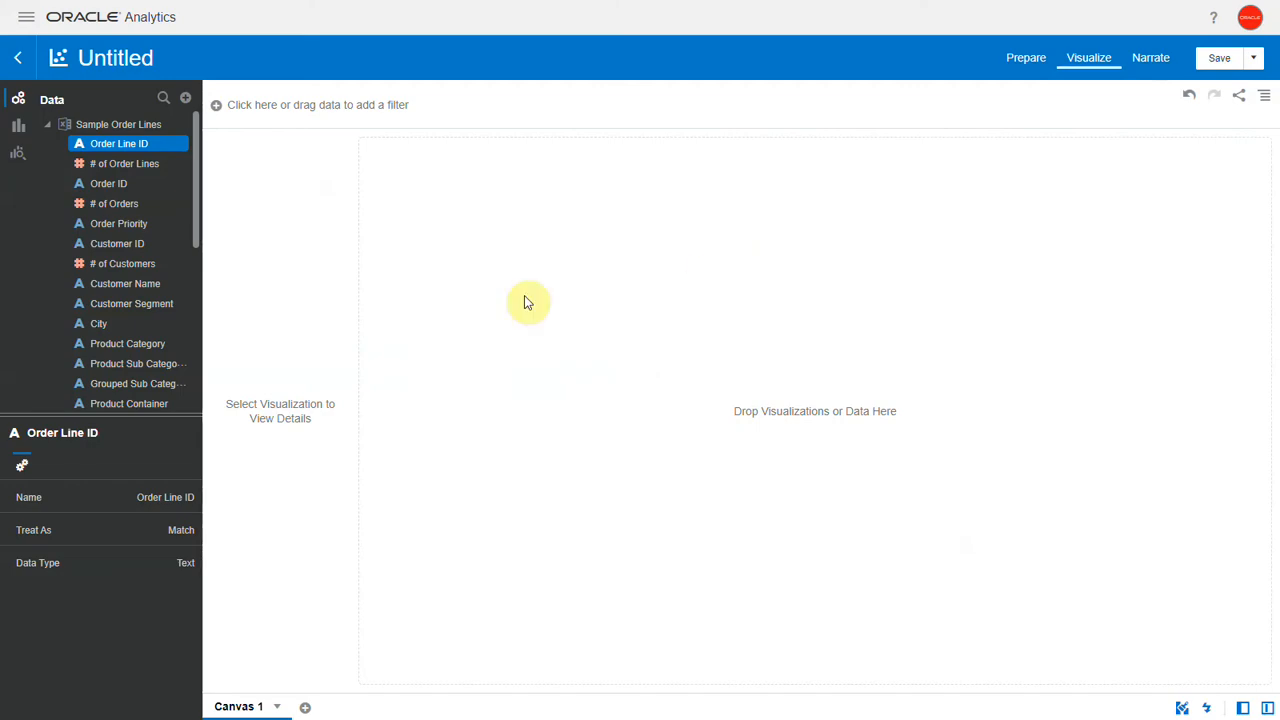
# Chart Sales against Order Month from the Data panel as an auto line visualization
pyautogui.scroll(-3)
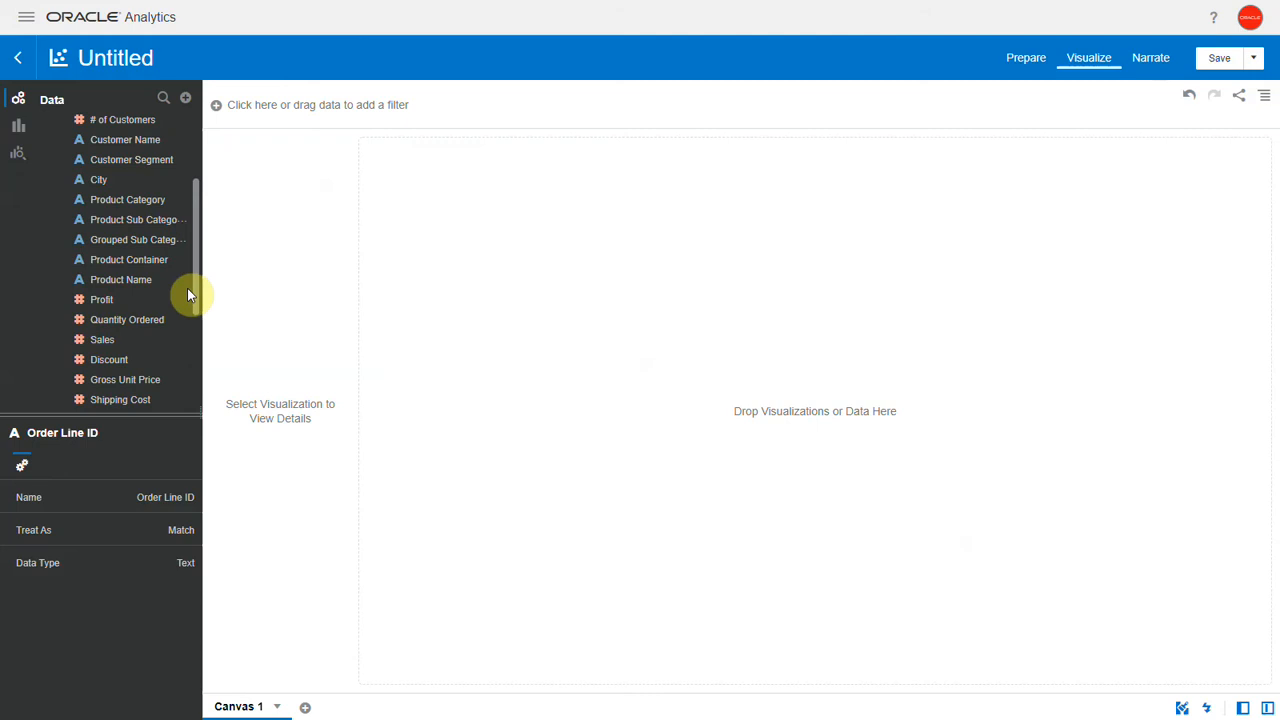
pyautogui.scroll(-3)
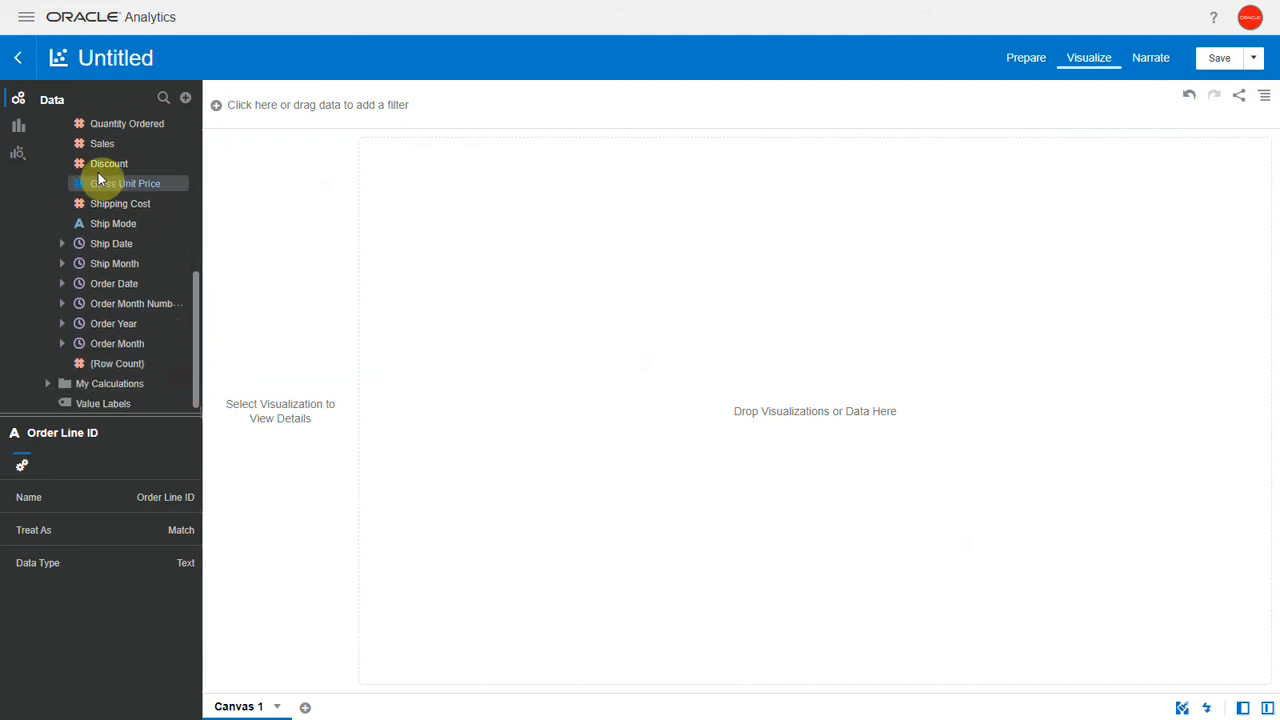
pyautogui.click(116, 344)
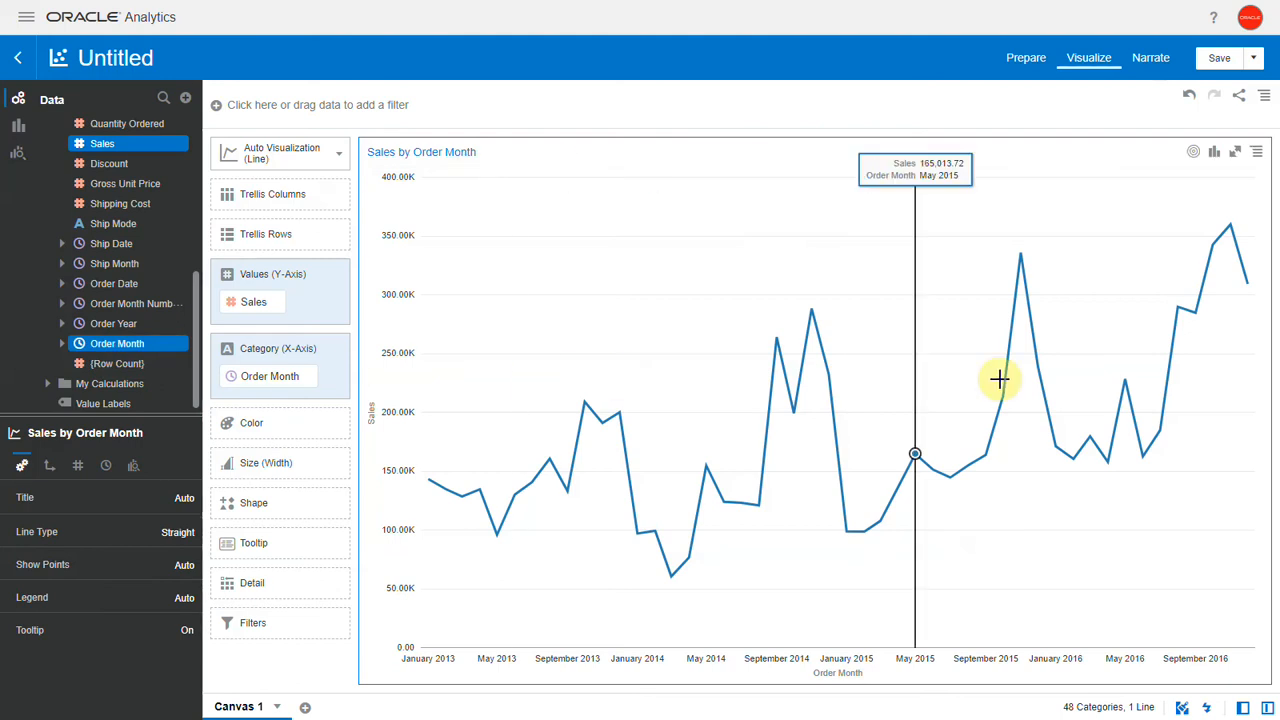
pyautogui.moveTo(1248, 290)
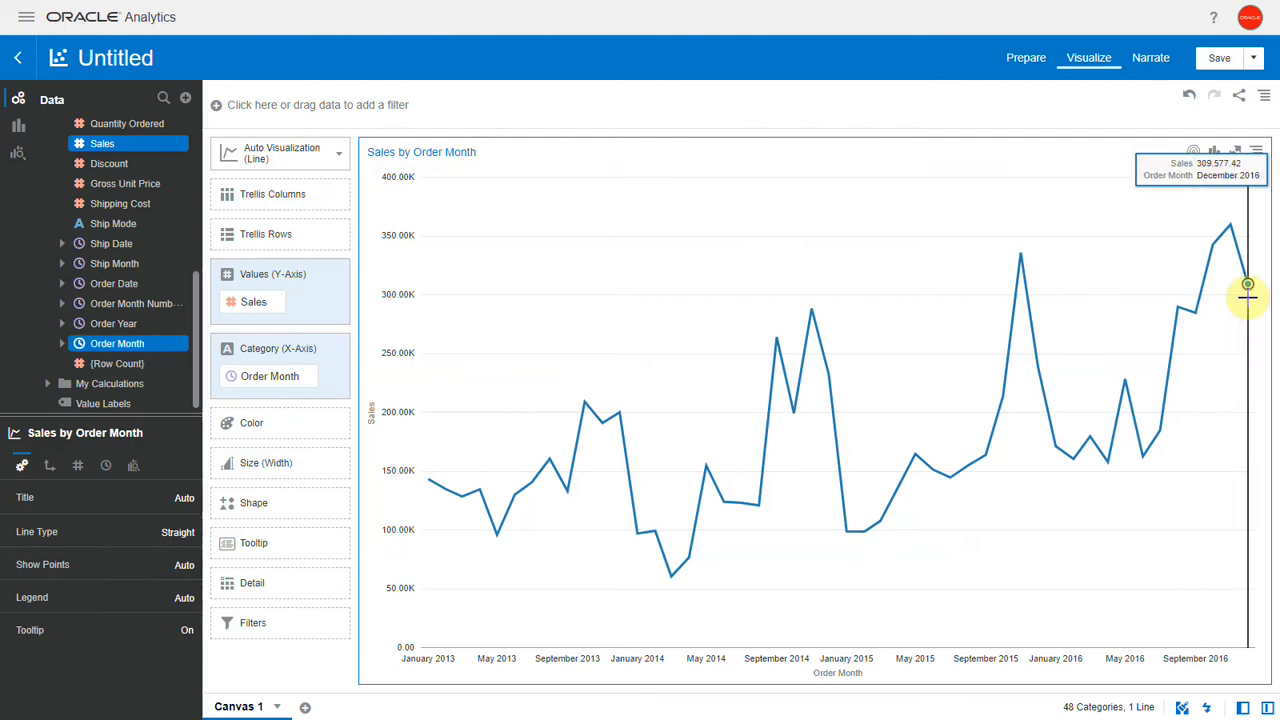
pyautogui.rightClick(1248, 290)
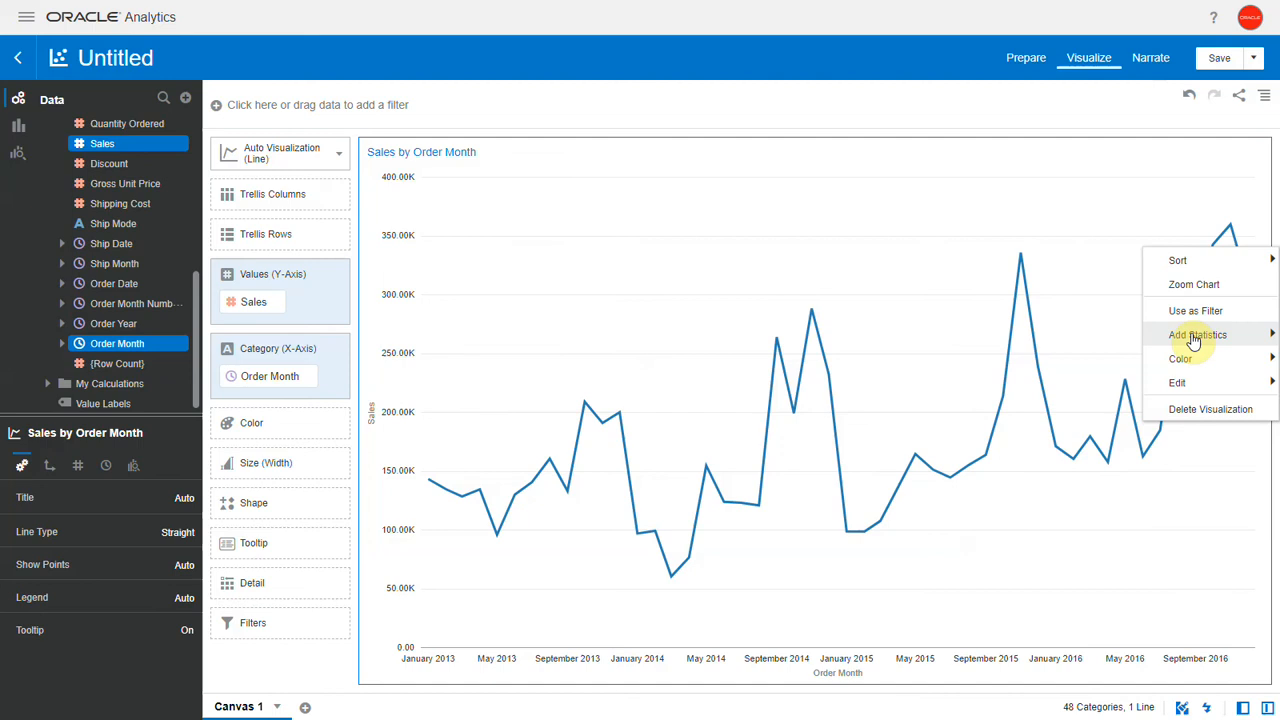
pyautogui.click(1196, 334)
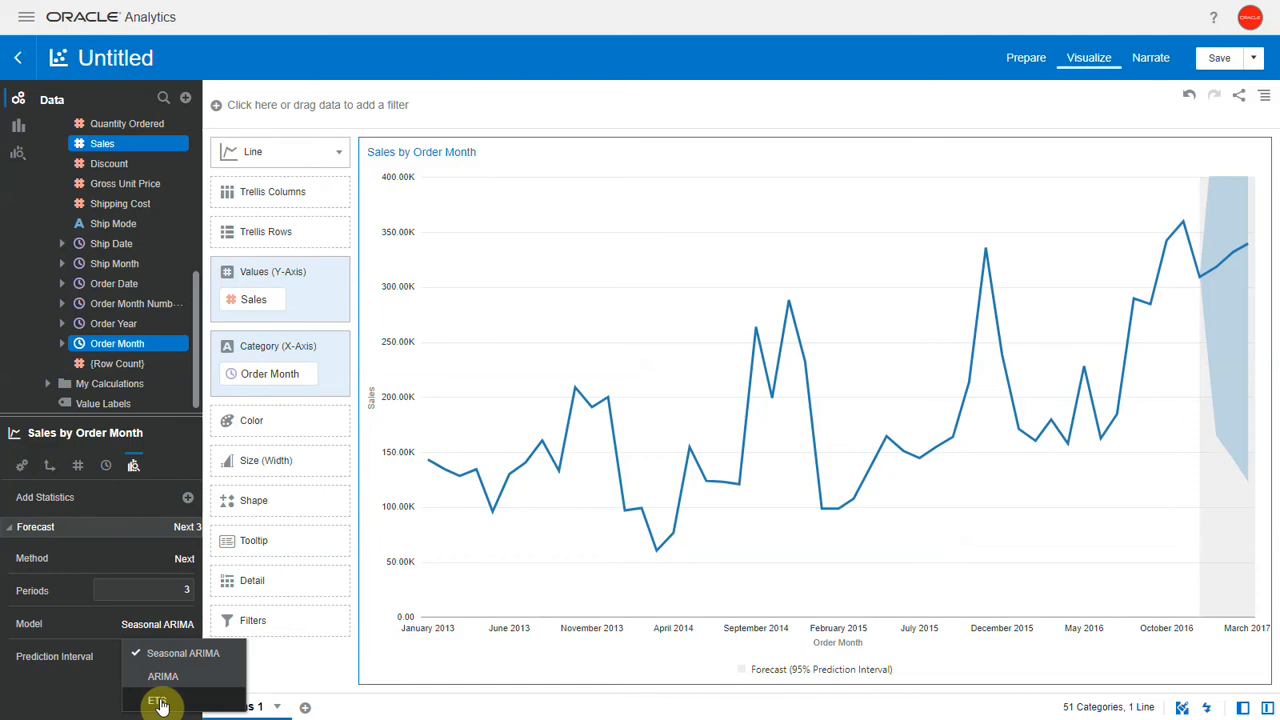
pyautogui.click(160, 700)
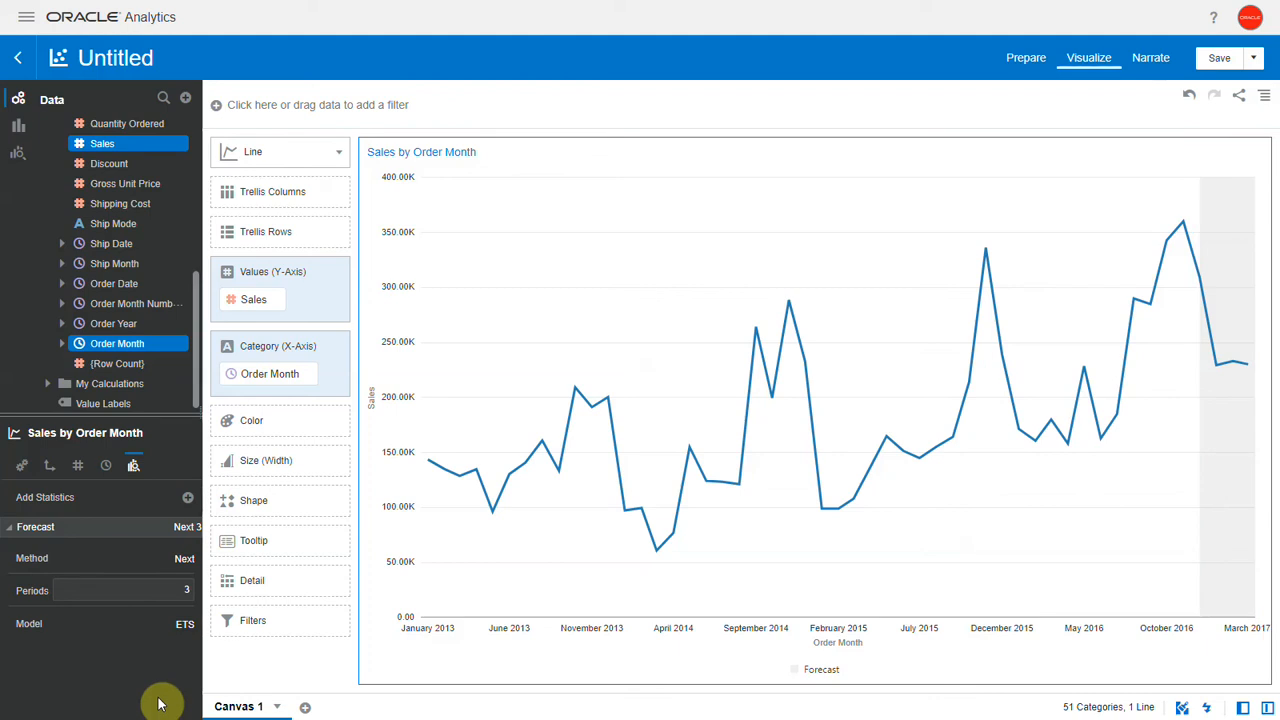
pyautogui.click(150, 590)
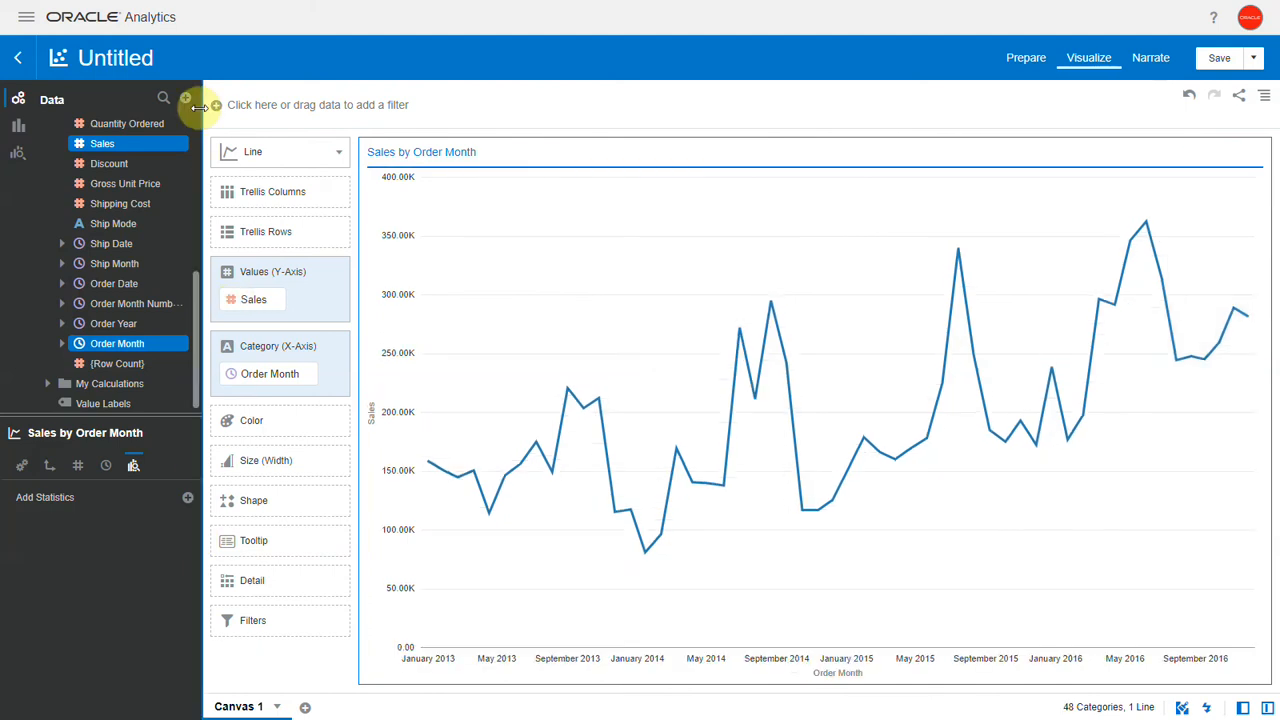
# Bring up the Data panel's Add menu for data sets, scenarios and calculations
pyautogui.click(184, 98)
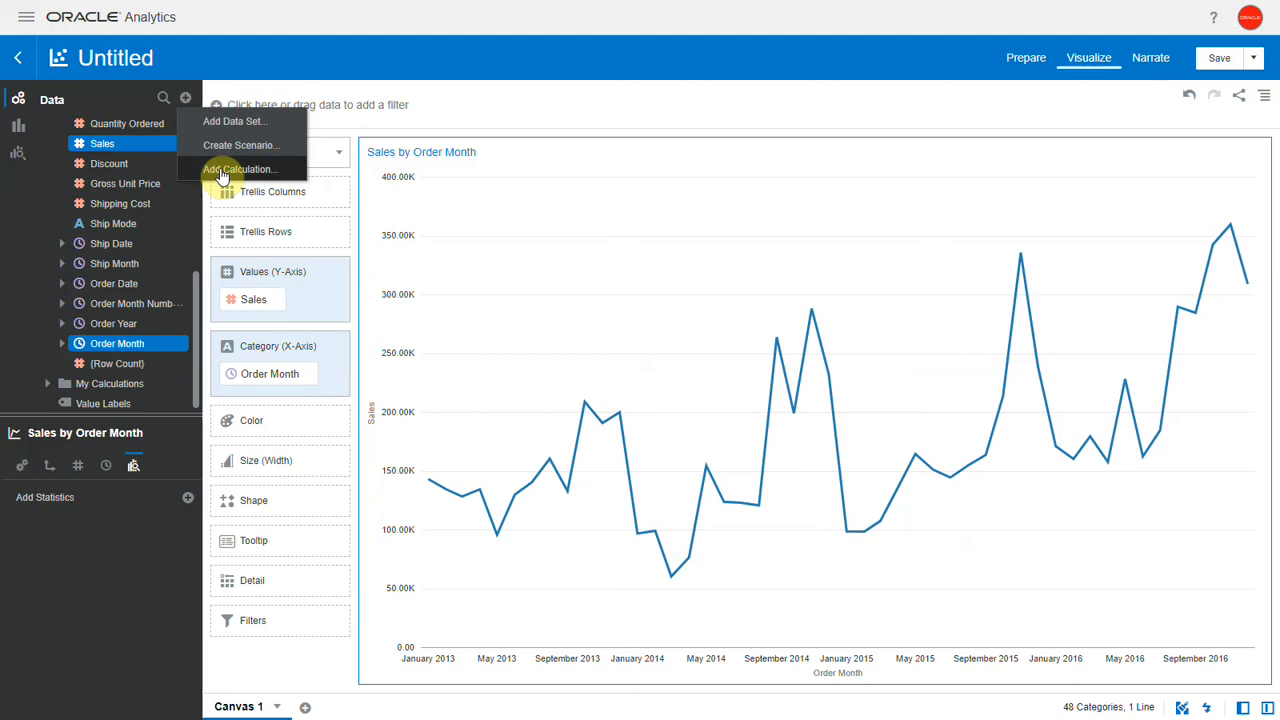
# Build a FORECAST expression on Sales over Order Month returning 'forecast' values
pyautogui.click(240, 168)
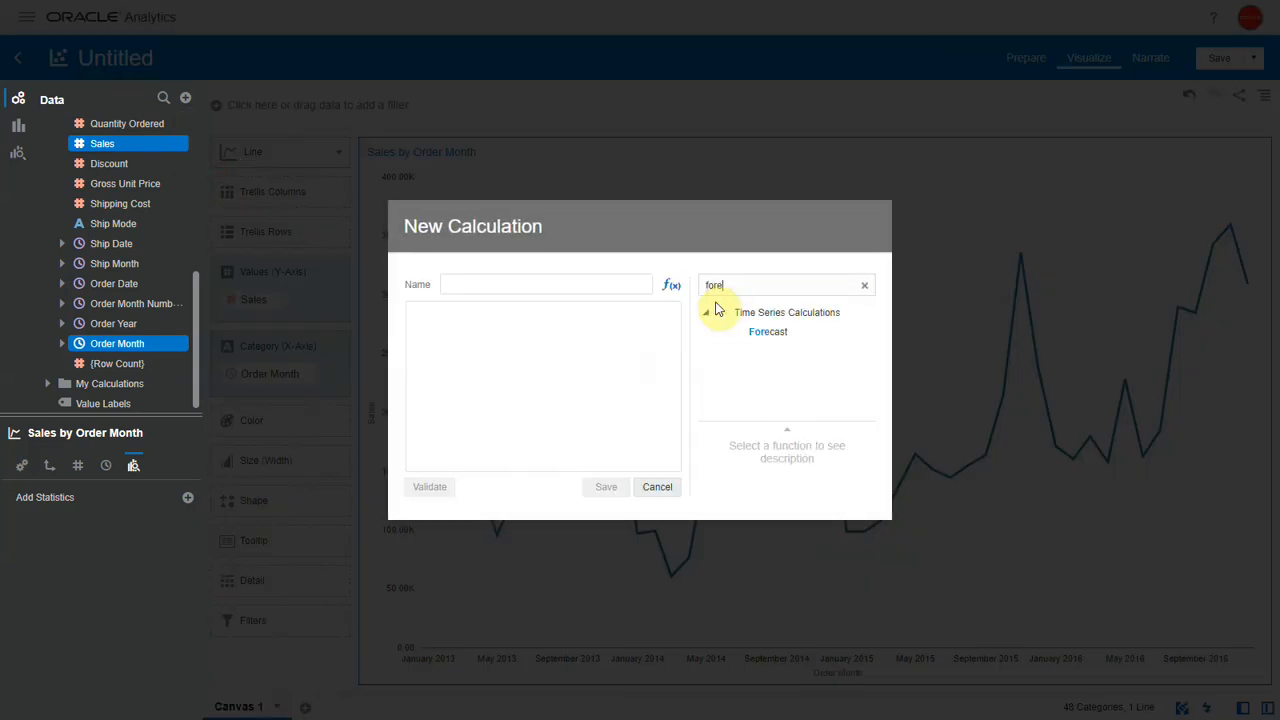
pyautogui.click(768, 332)
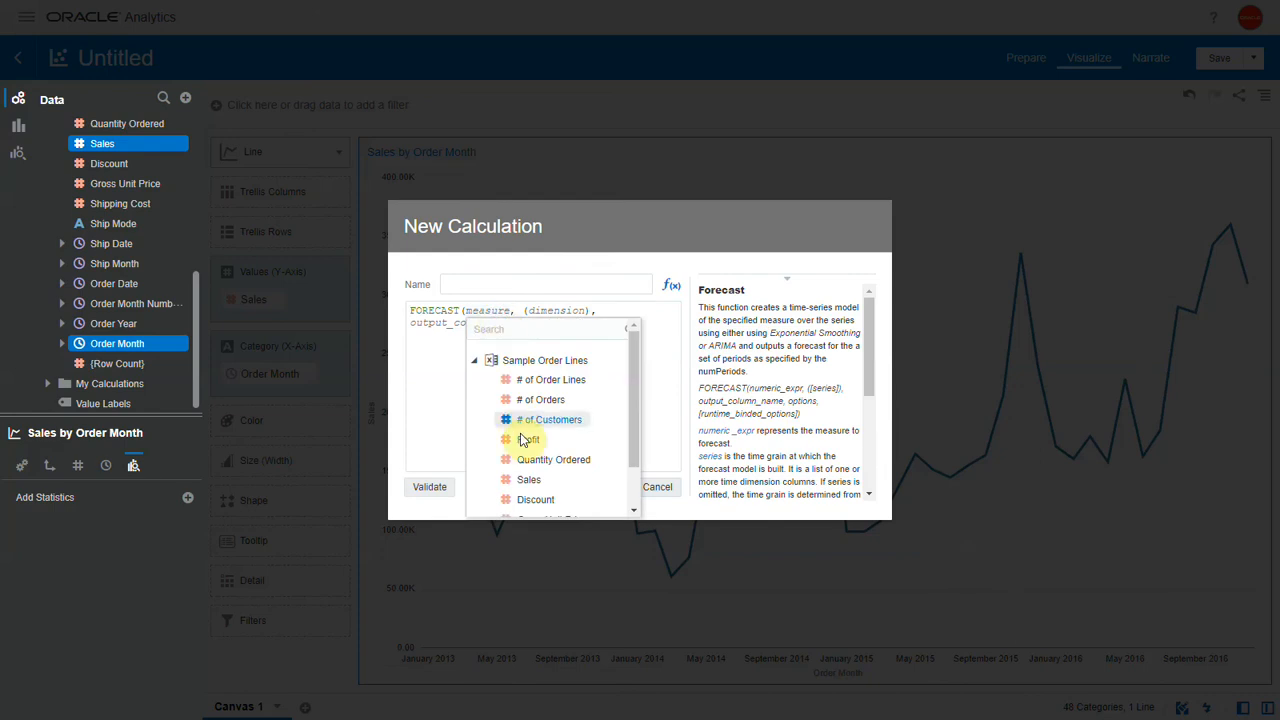
pyautogui.click(528, 480)
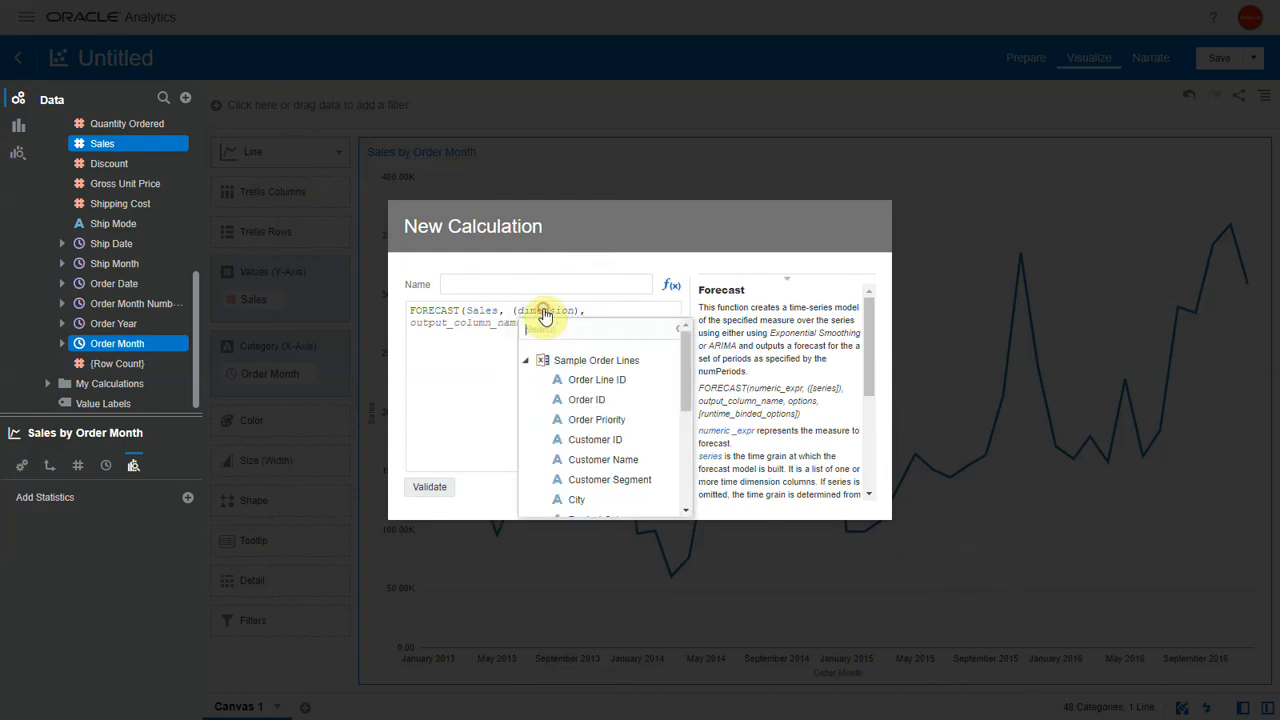
pyautogui.scroll(-3)
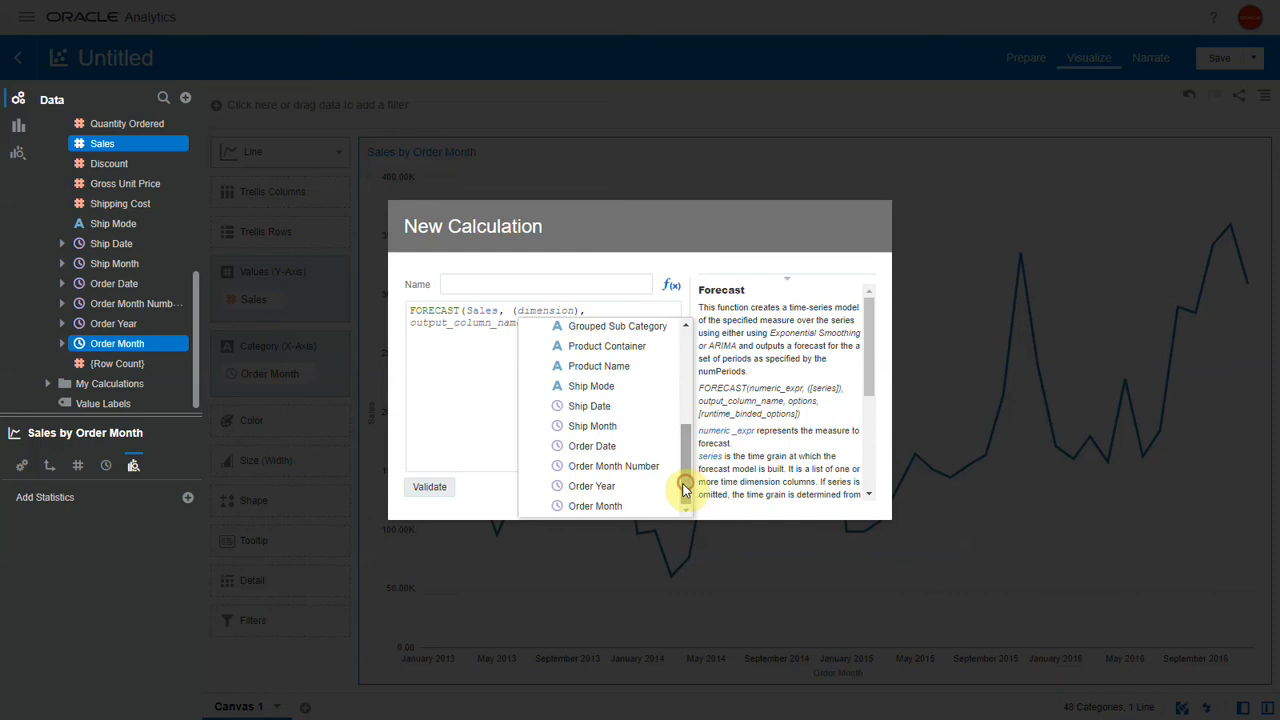
pyautogui.click(594, 504)
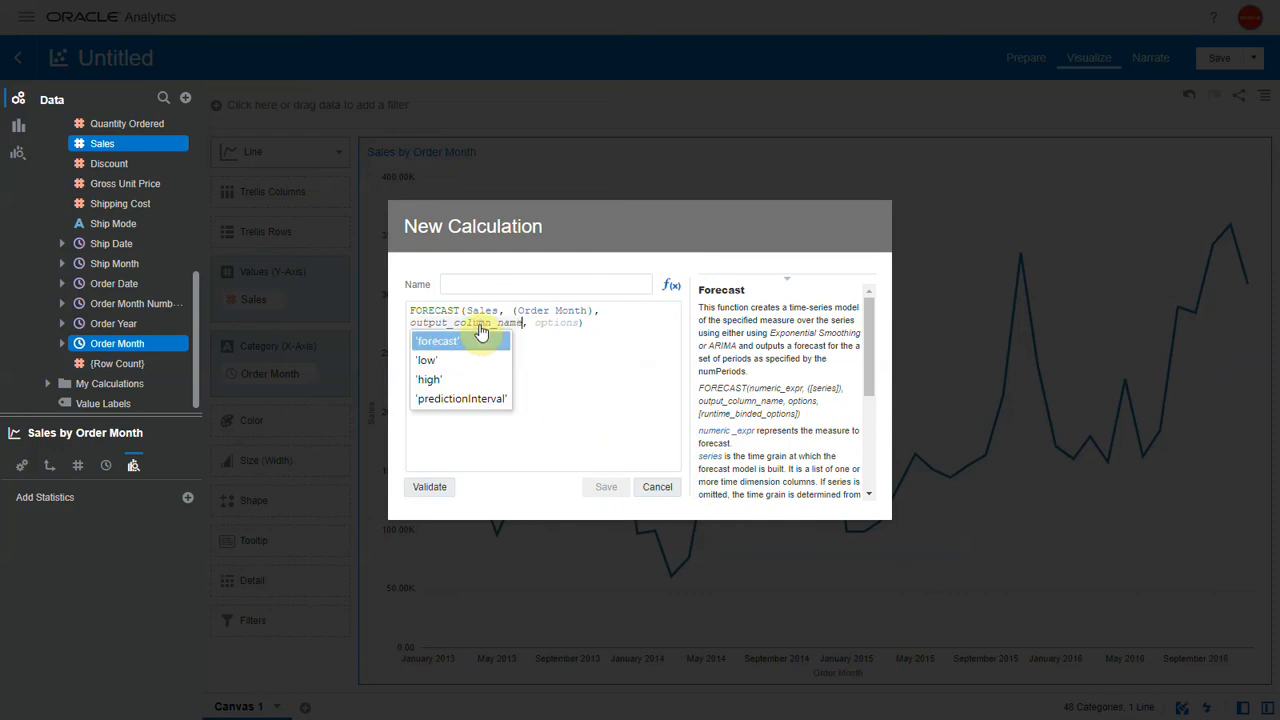
pyautogui.click(436, 340)
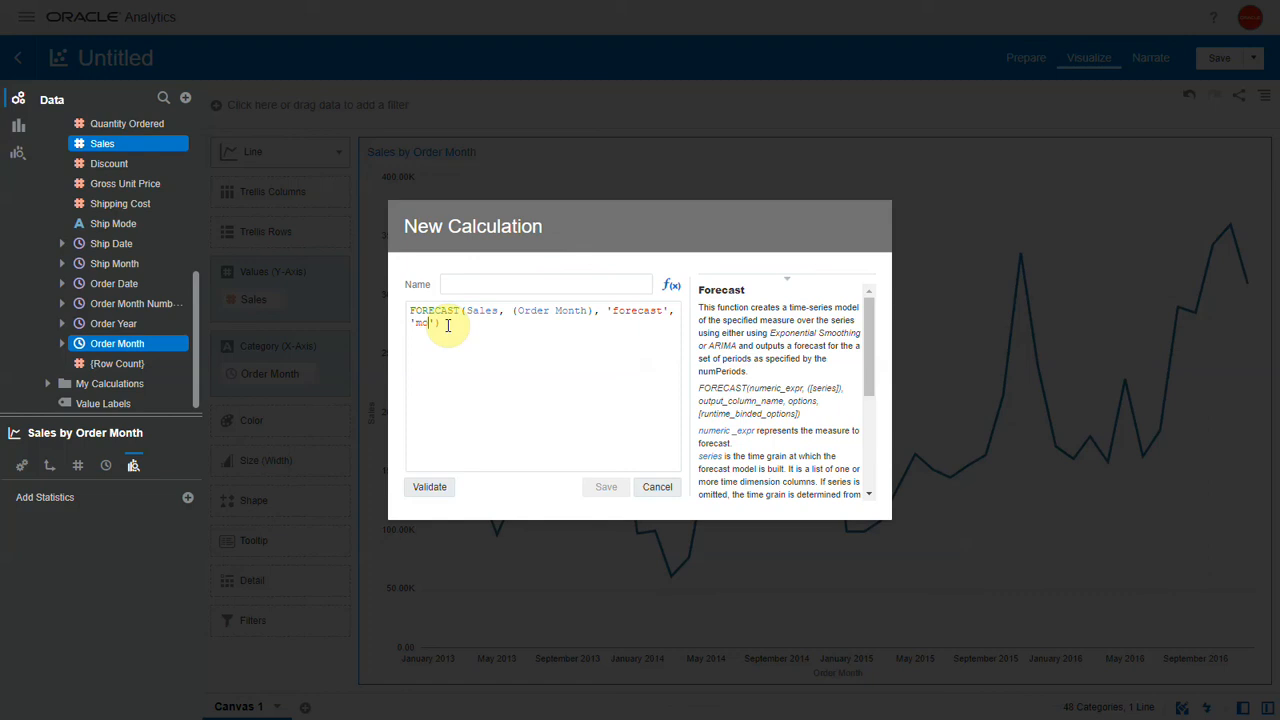
# Set modeltype=ets and numPeriods options, validate, and save it as 'Forecast Sales'
pyautogui.write('modeltype=ets')
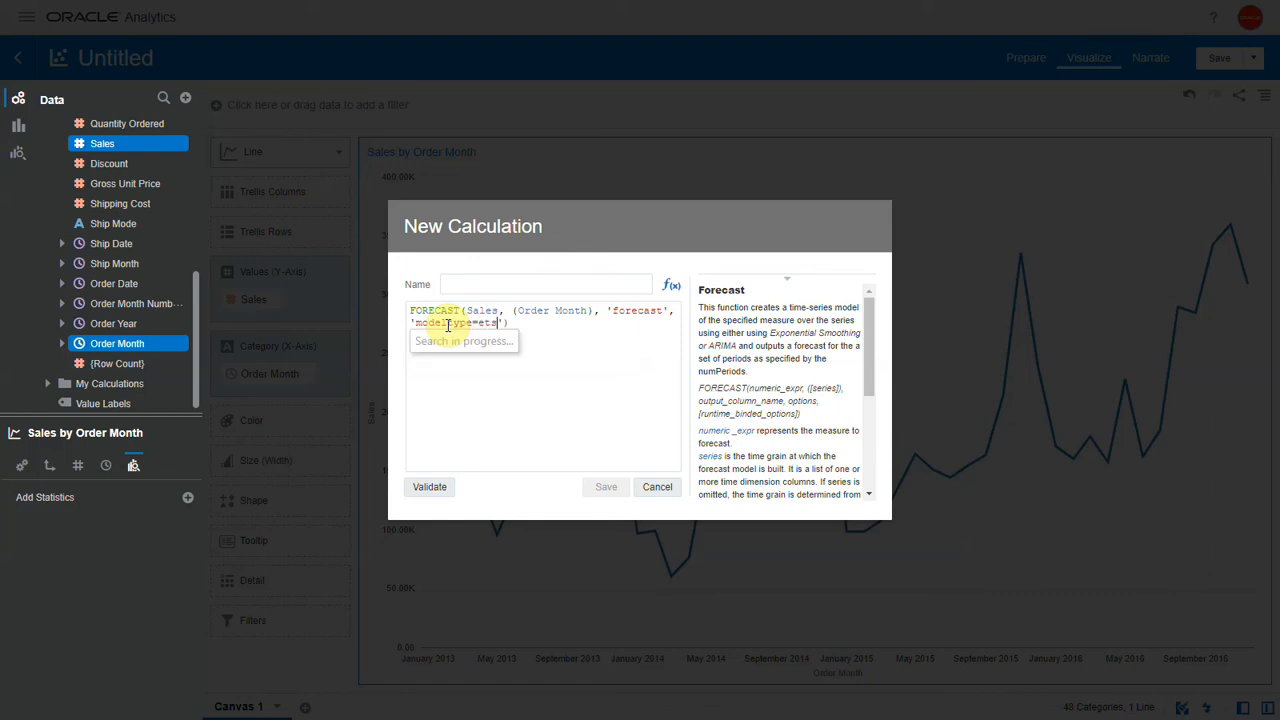
pyautogui.write(';numPeriods=6;')
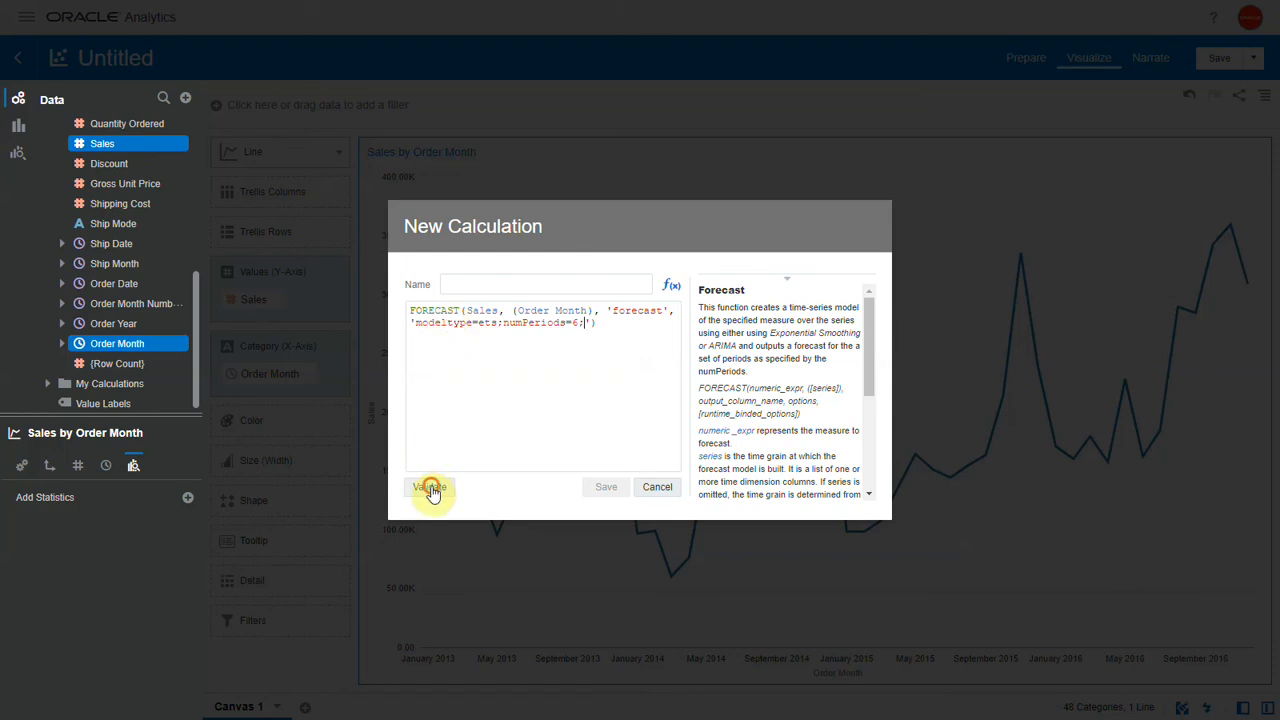
pyautogui.click(428, 488)
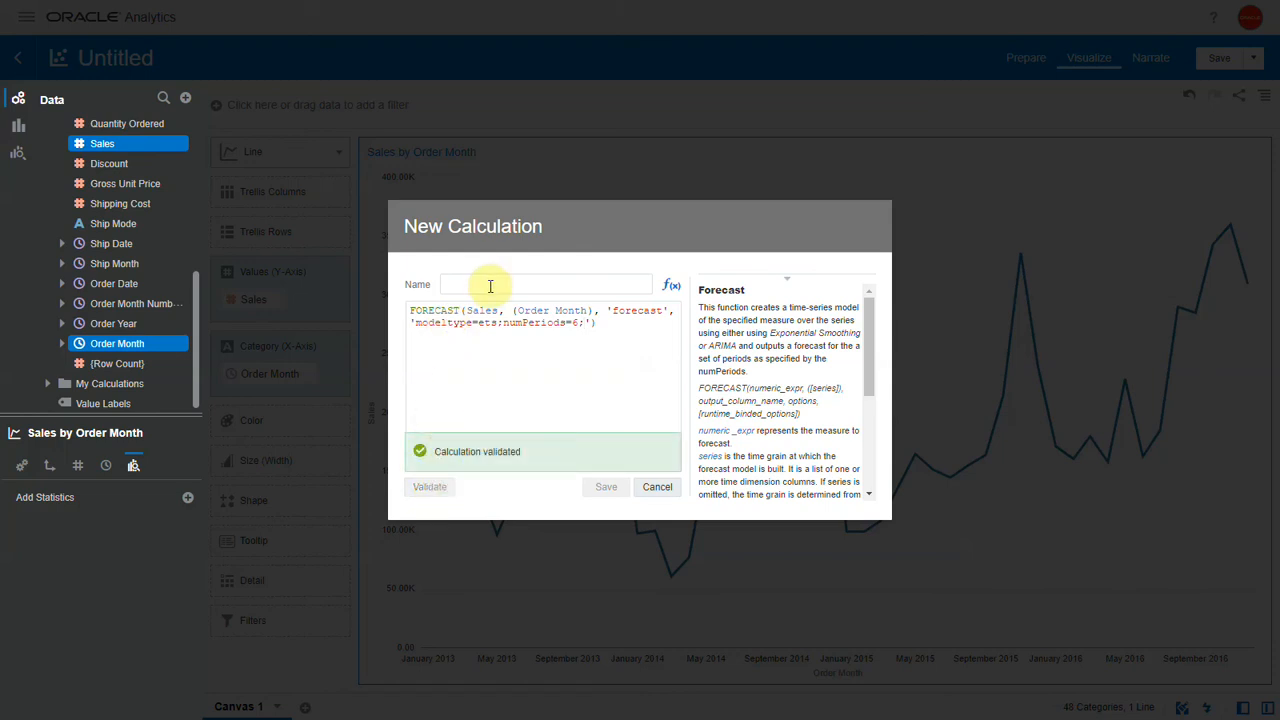
pyautogui.write('Forecast Sales')
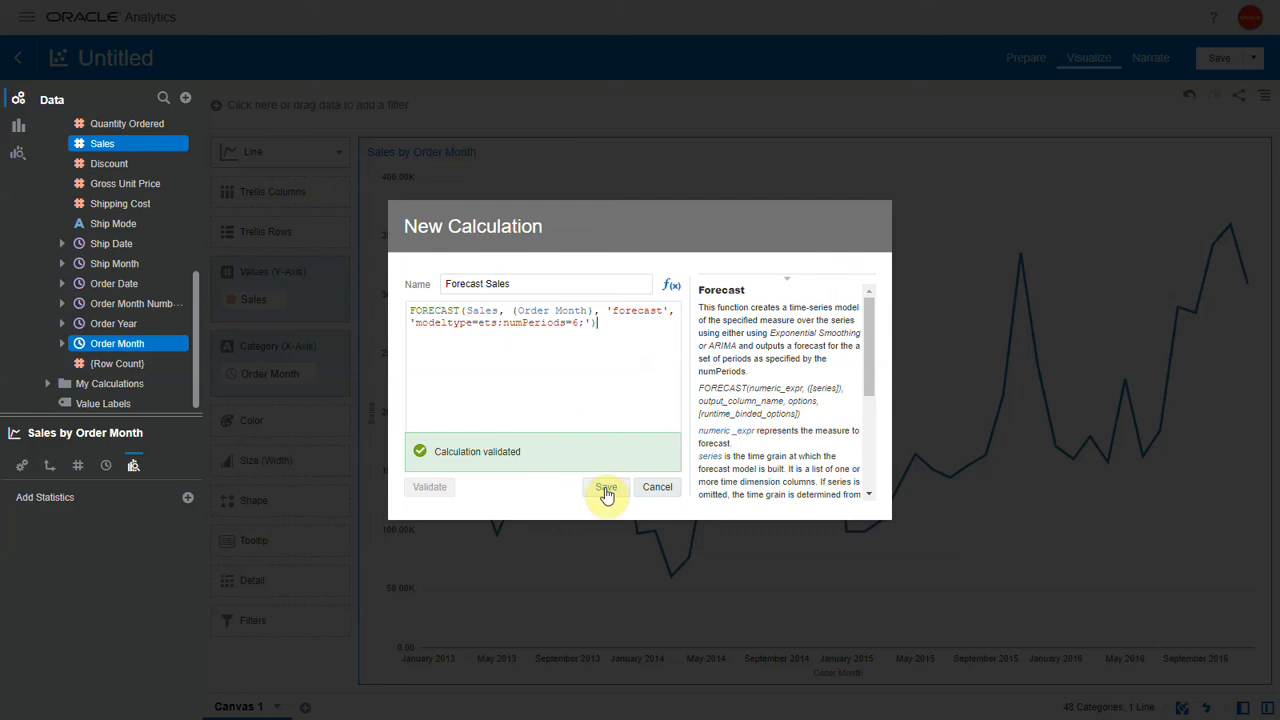
pyautogui.click(606, 488)
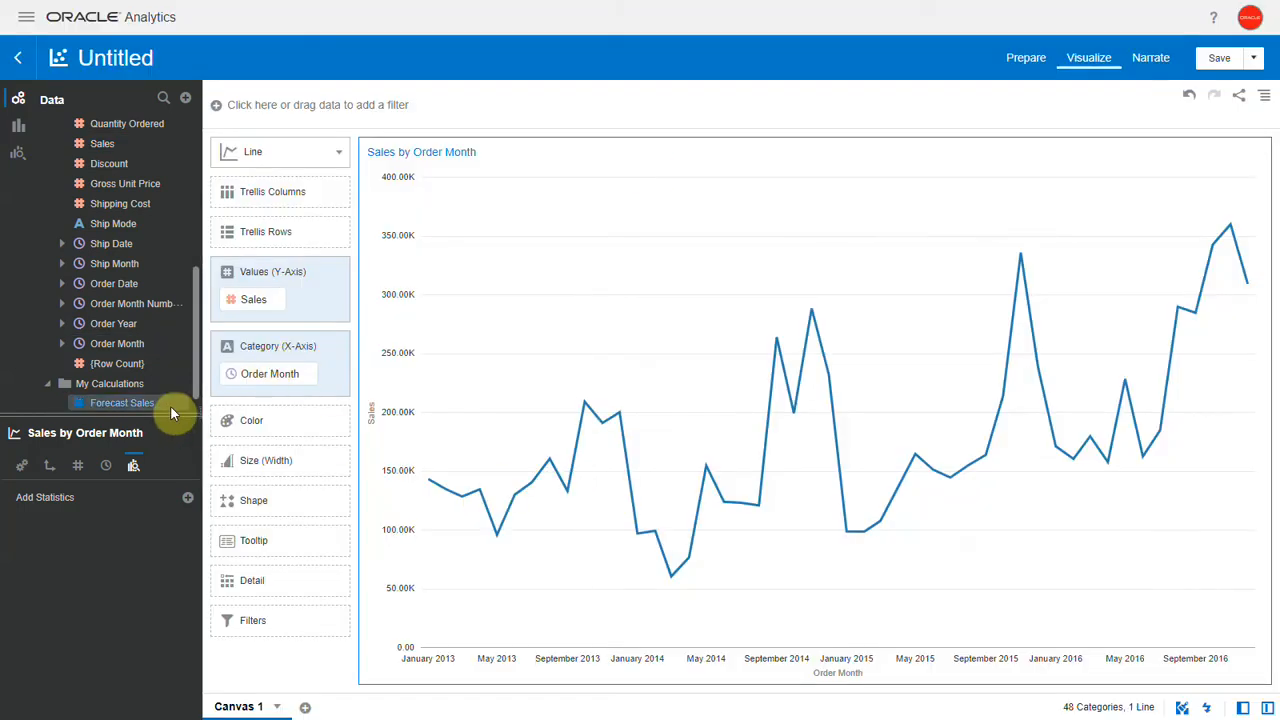
# Add Forecast Sales to Values (Y-Axis) as a second line extending into 2017
pyautogui.moveTo(122, 402); pyautogui.dragTo(270, 328)
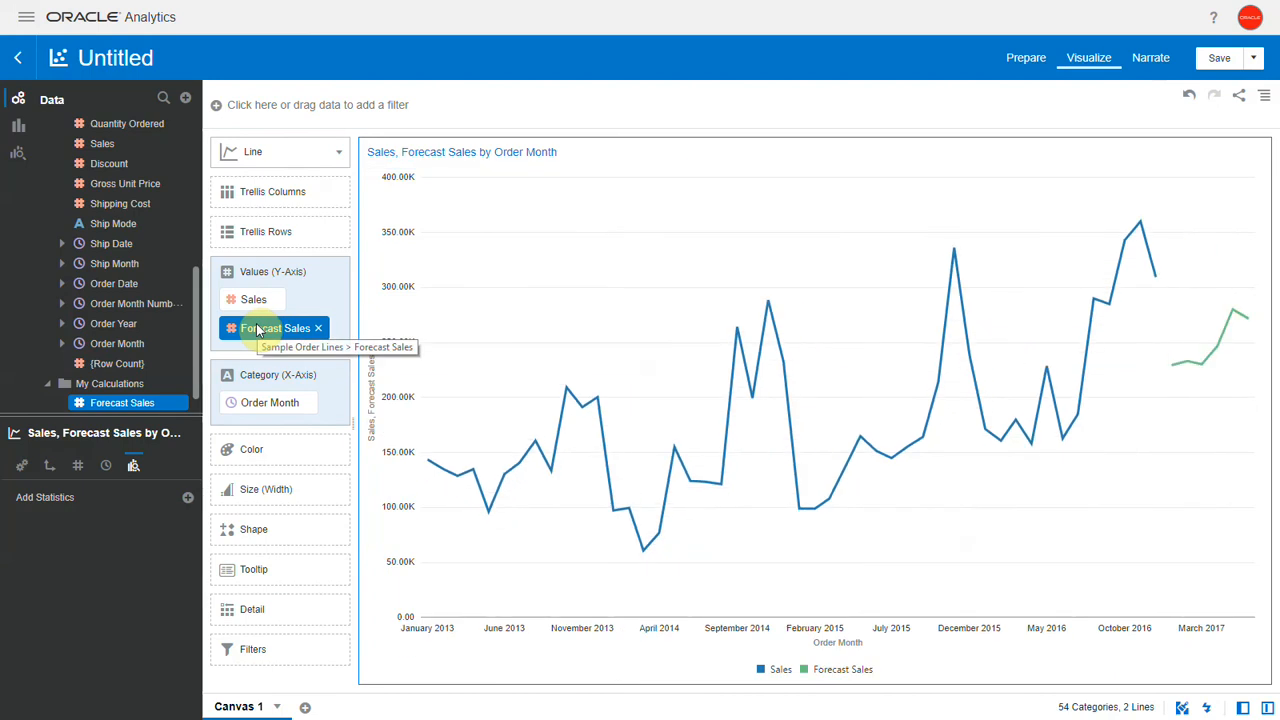
pyautogui.moveTo(1164, 368)
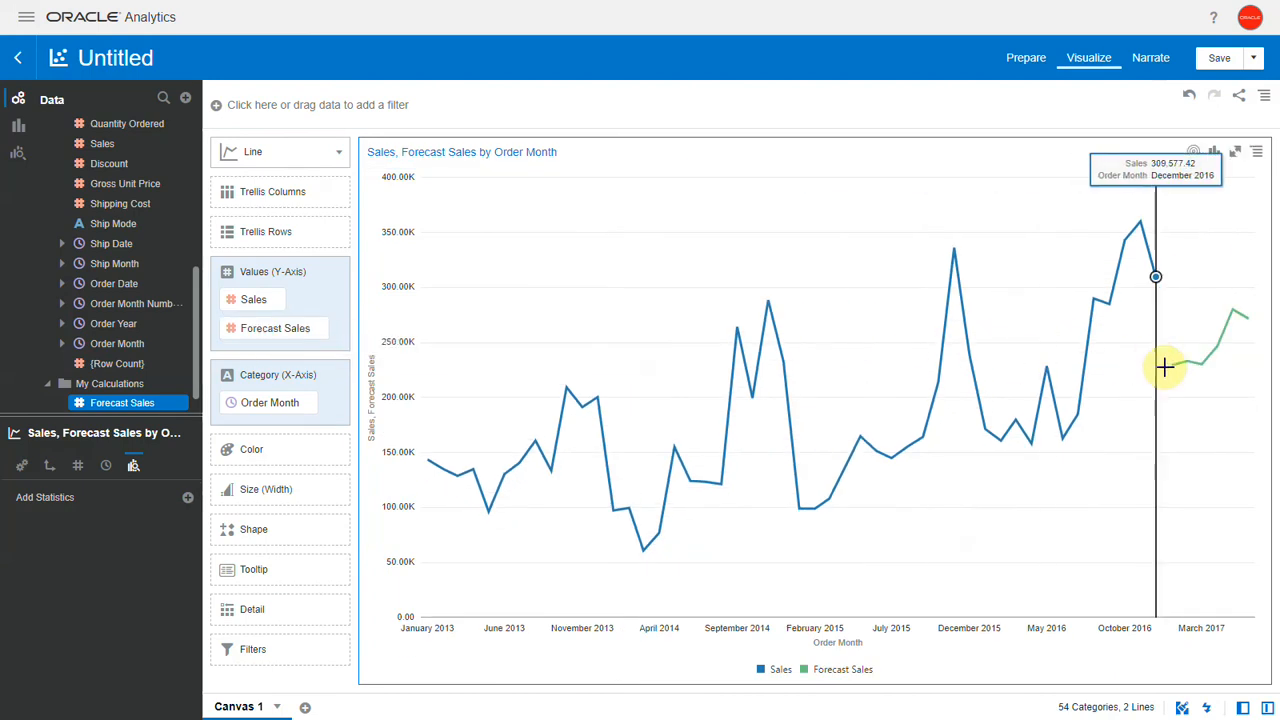
pyautogui.moveTo(1200, 374)
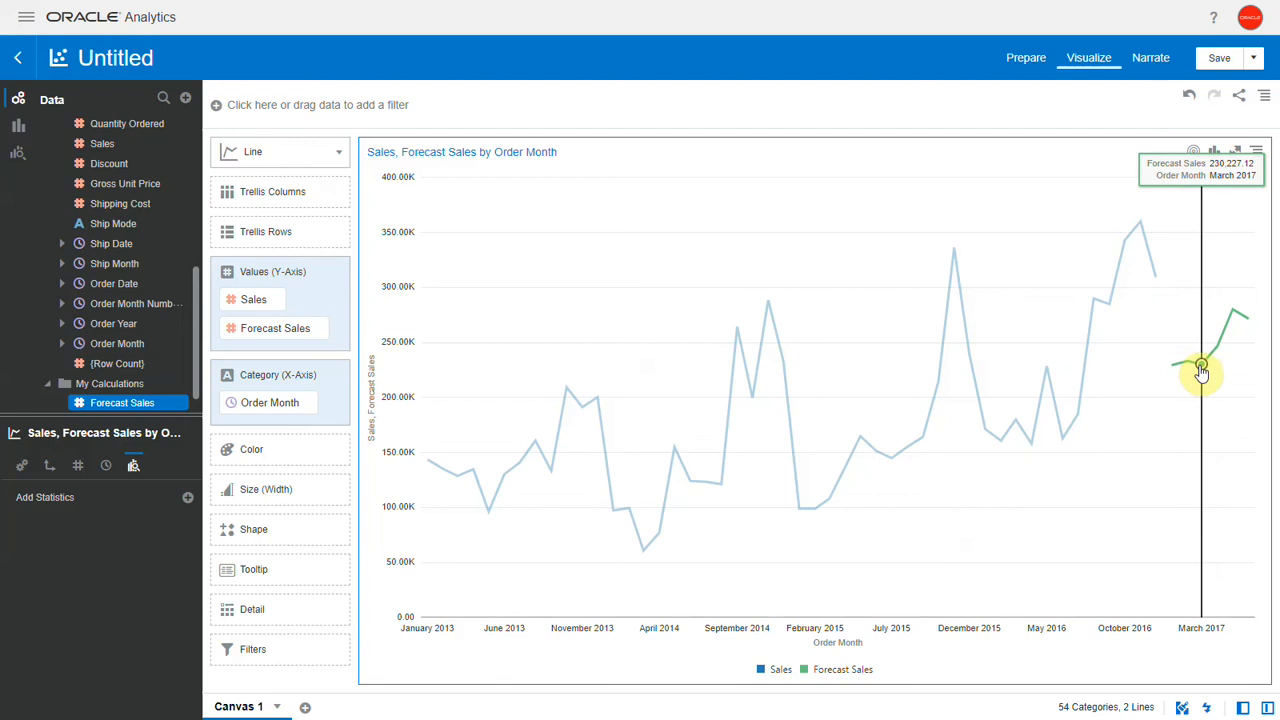
pyautogui.moveTo(1232, 310)
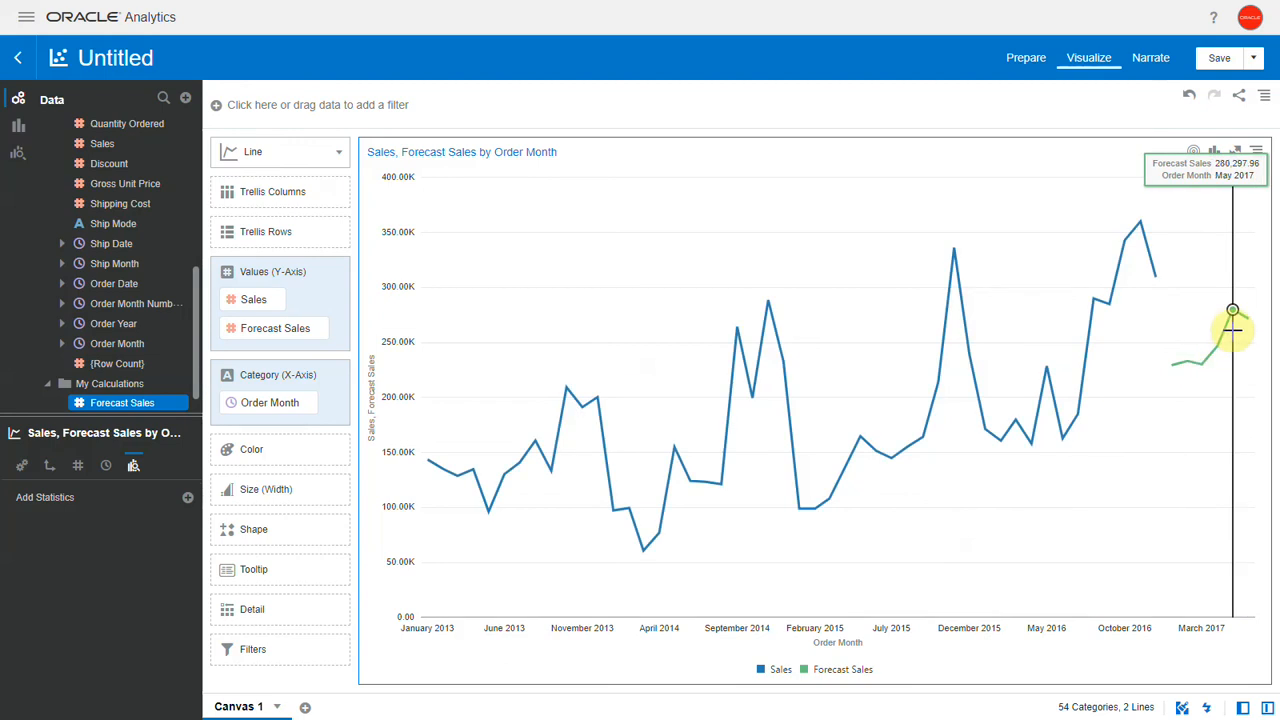
pyautogui.moveTo(204, 94)
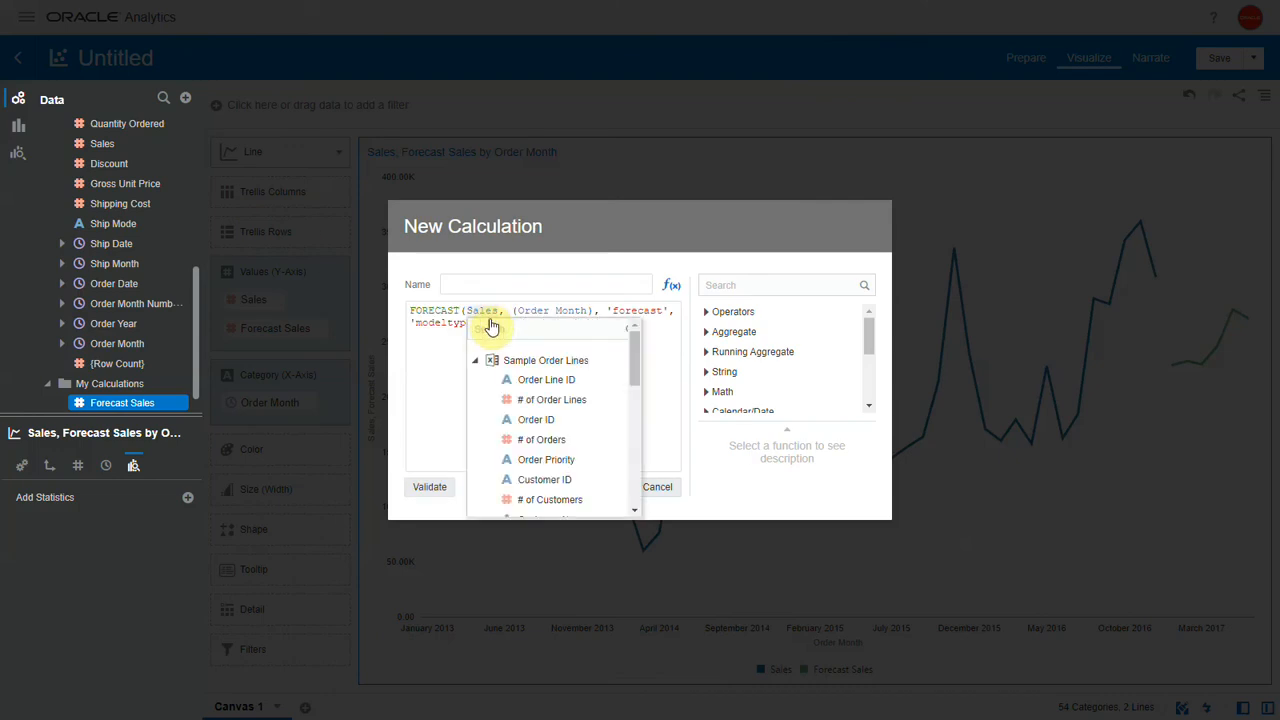
# Save a 'Forecast Profit' calculation forecasting Profit by Order Month
pyautogui.scroll(-3)
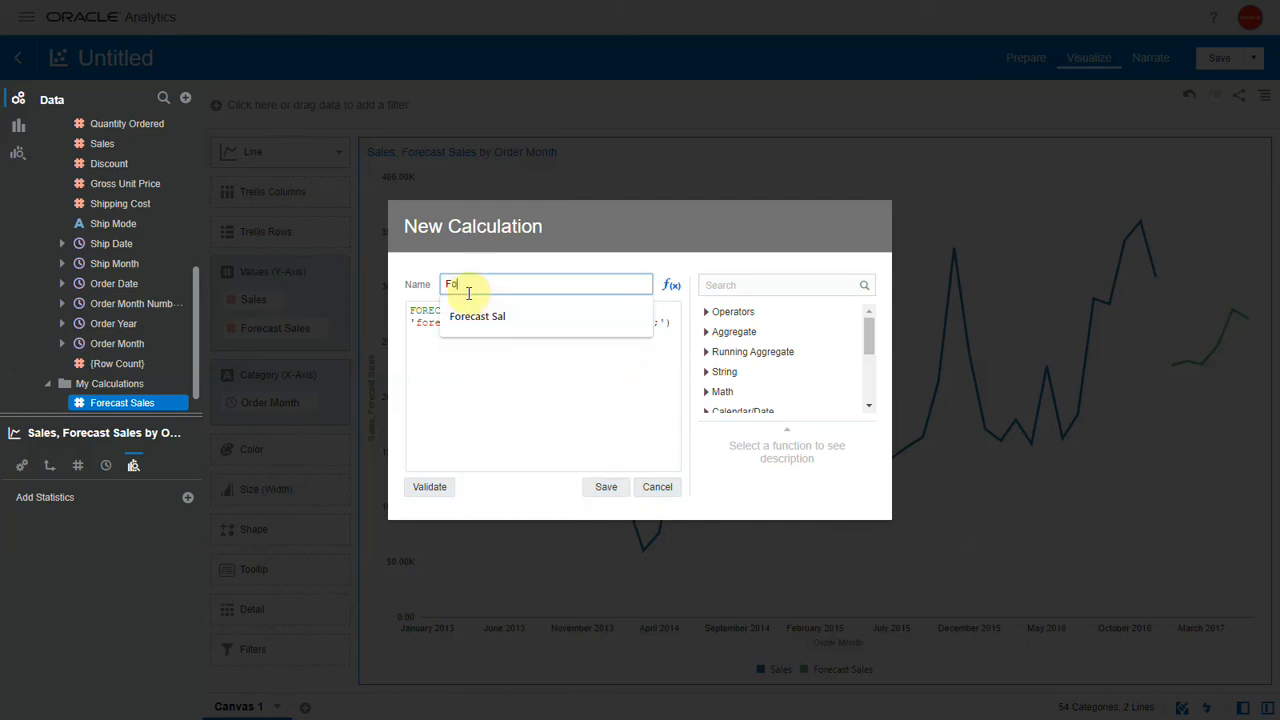
pyautogui.write('Forecast Profit')
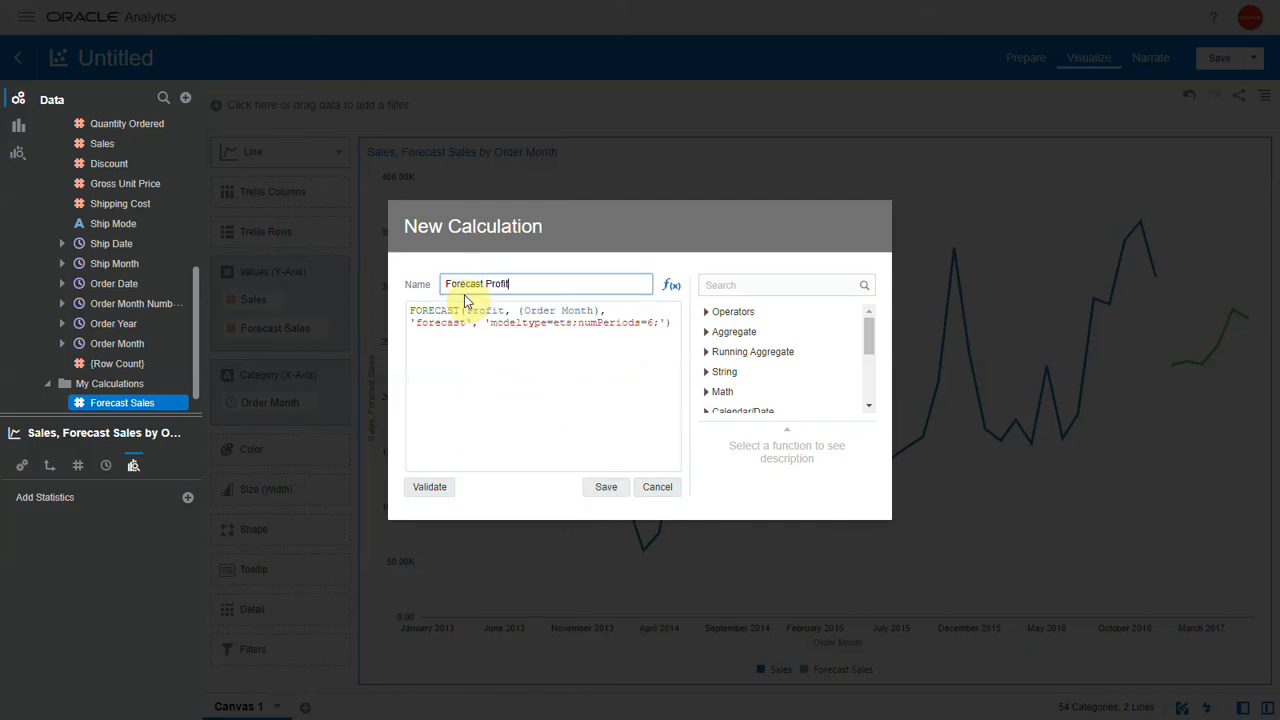
pyautogui.click(604, 488)
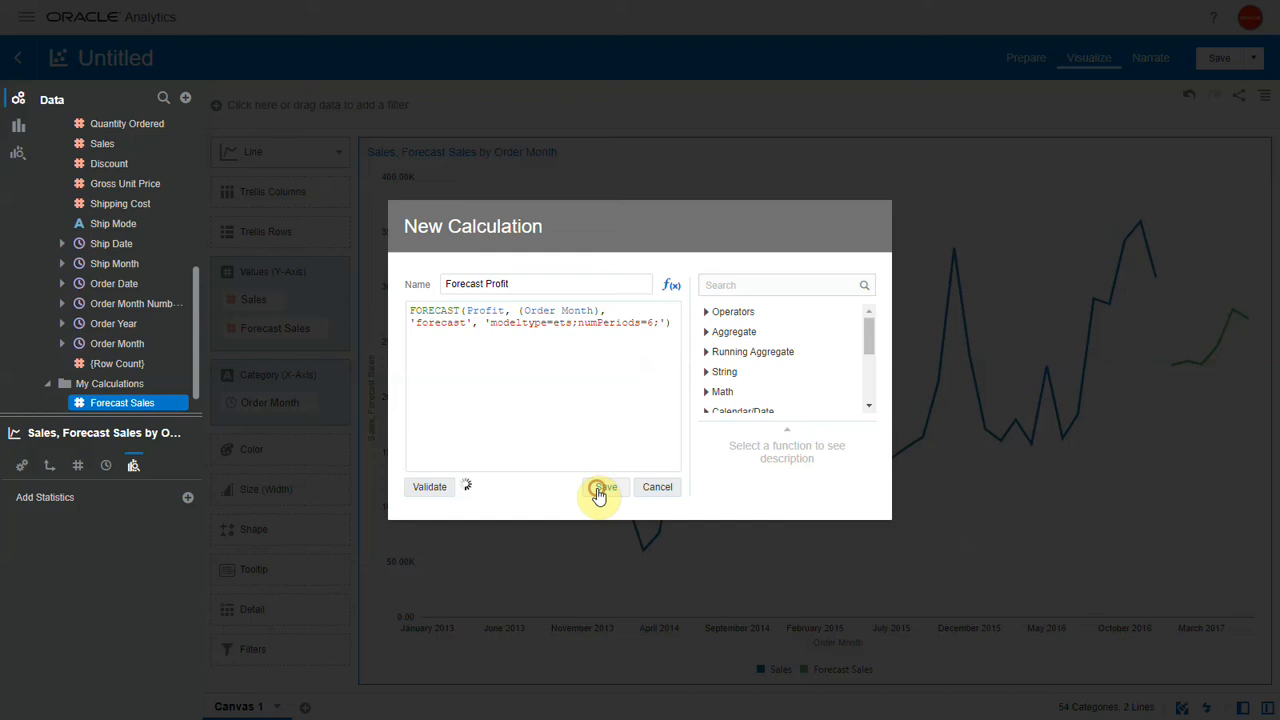
pyautogui.click(604, 488)
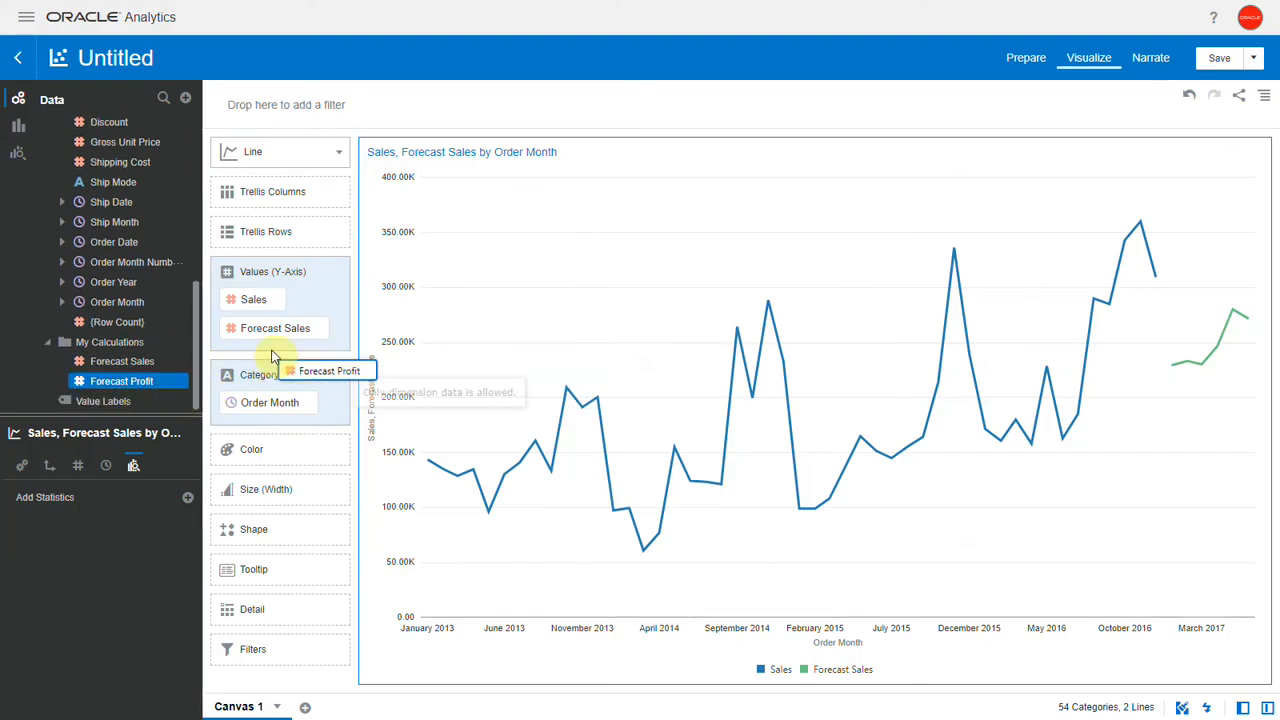
# Add Forecast Profit to Values (Y-Axis) as a third line on its own axis
pyautogui.moveTo(120, 380); pyautogui.dragTo(276, 356)
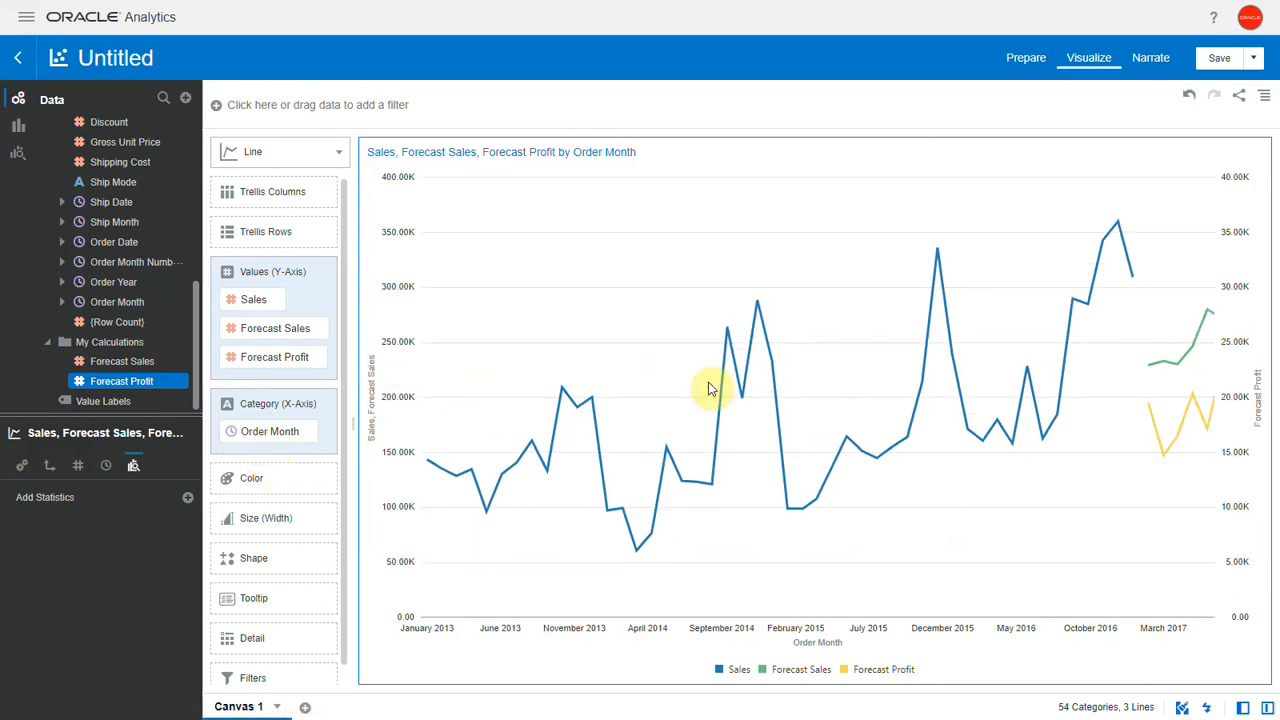
pyautogui.moveTo(1160, 378)
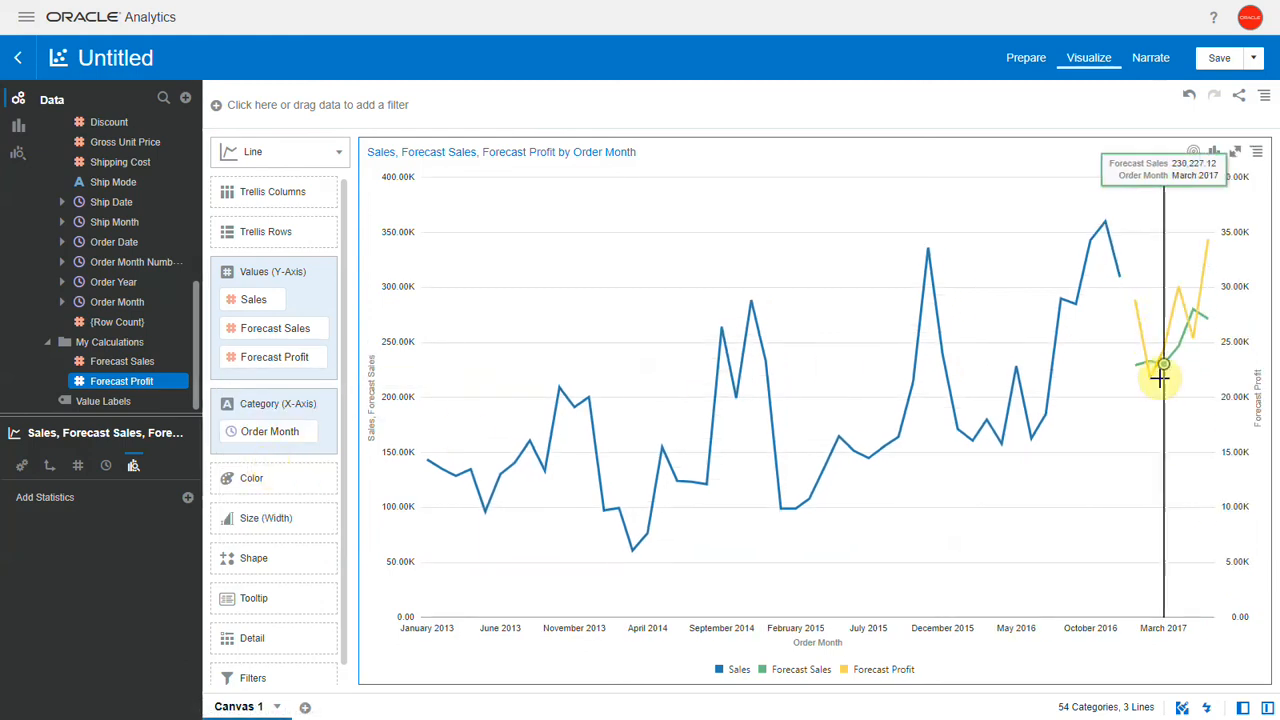
pyautogui.moveTo(1208, 244)
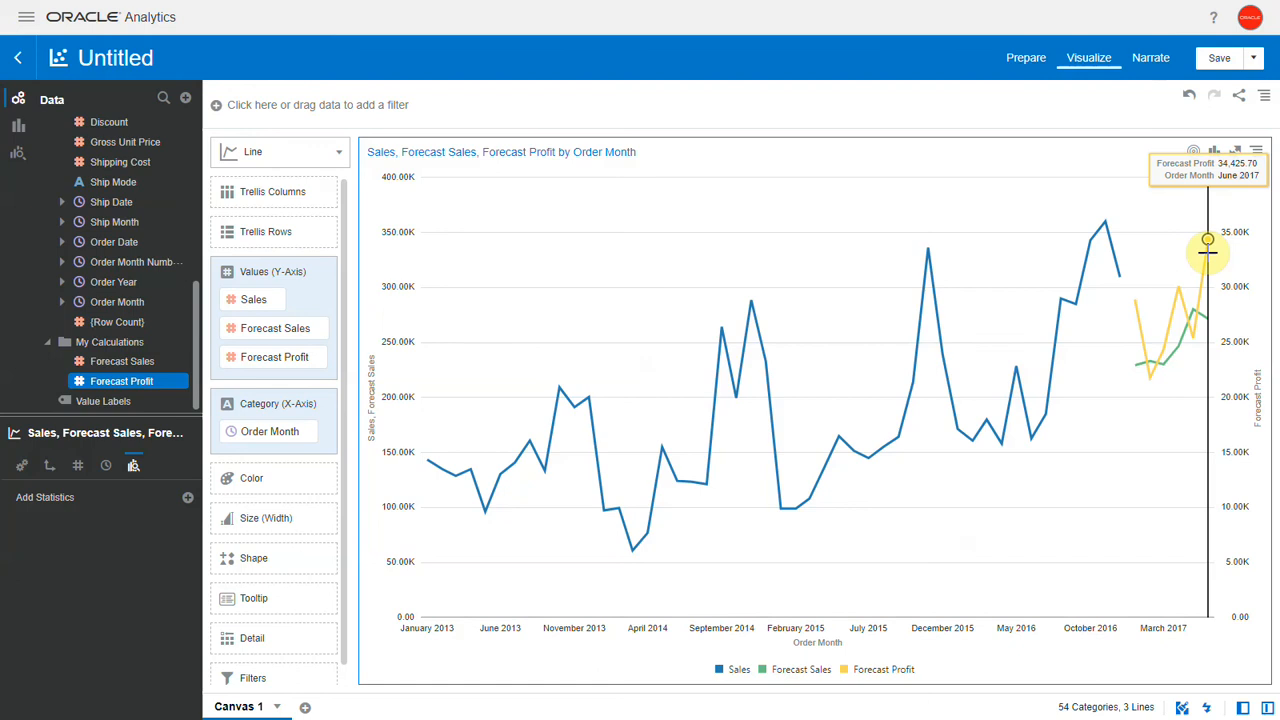
pyautogui.moveTo(1184, 532)
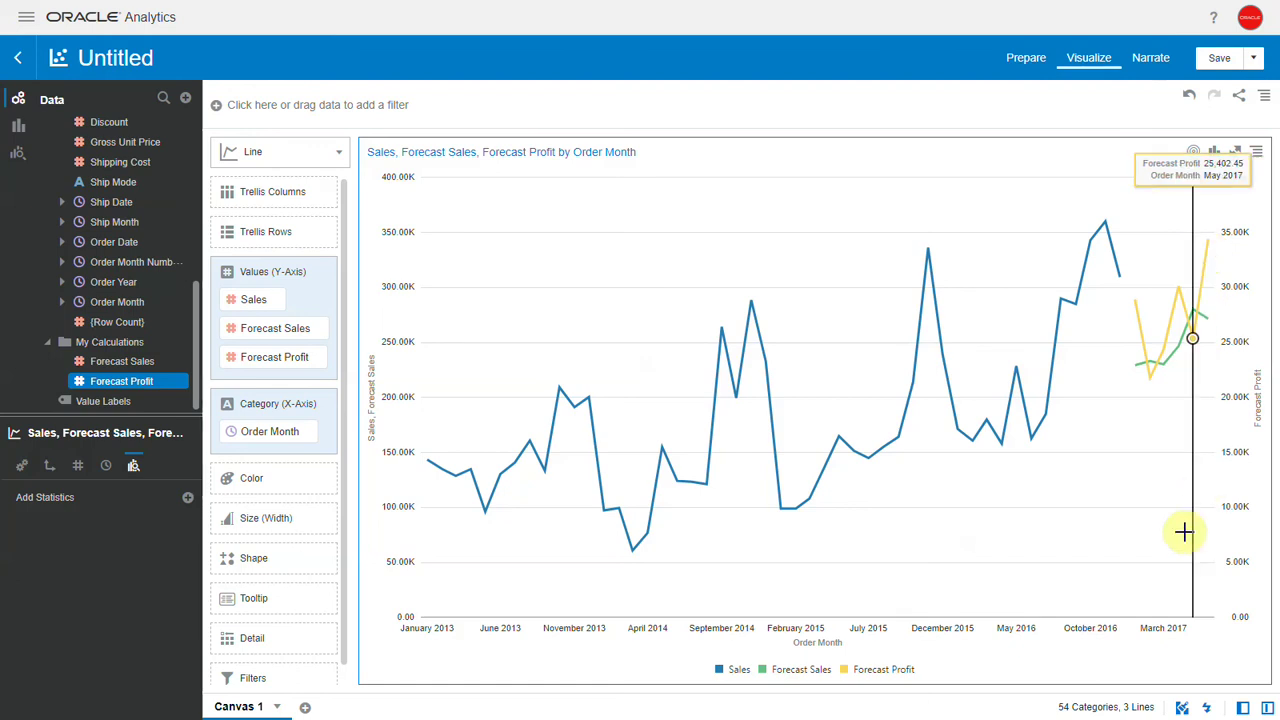